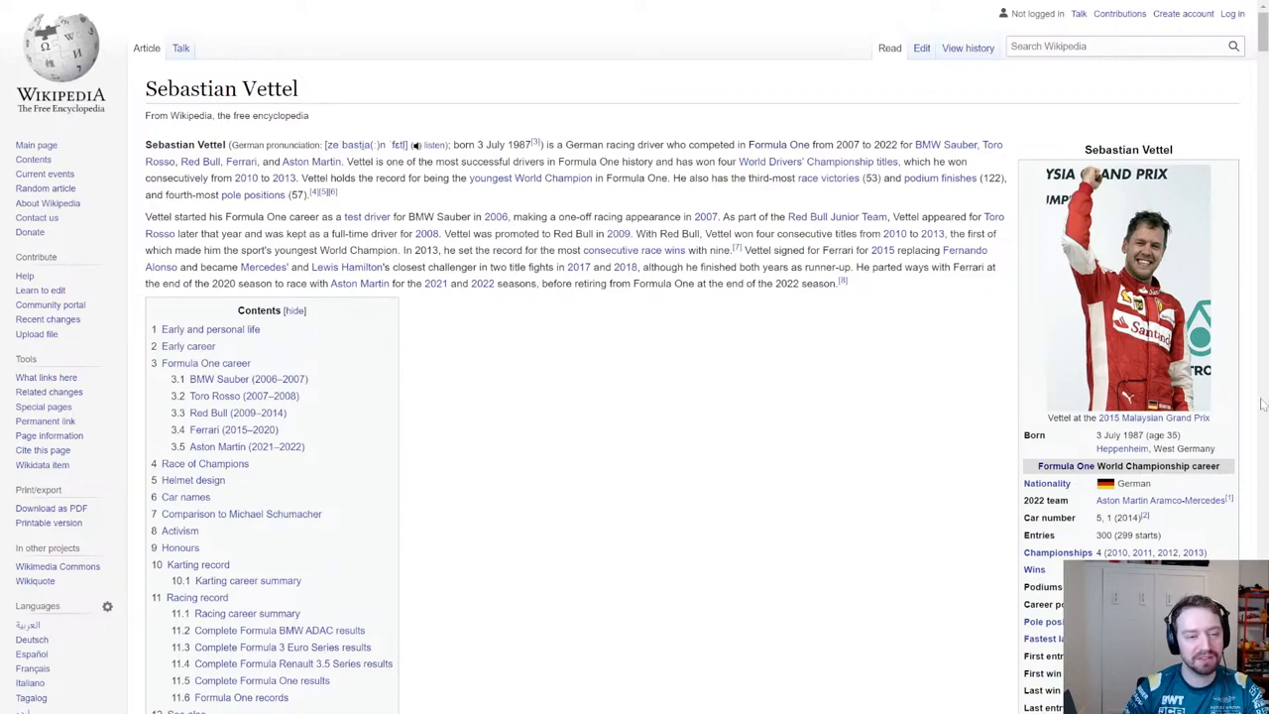
{"action": "scroll", "scroll_direction": "down", "scroll_amount": 3}
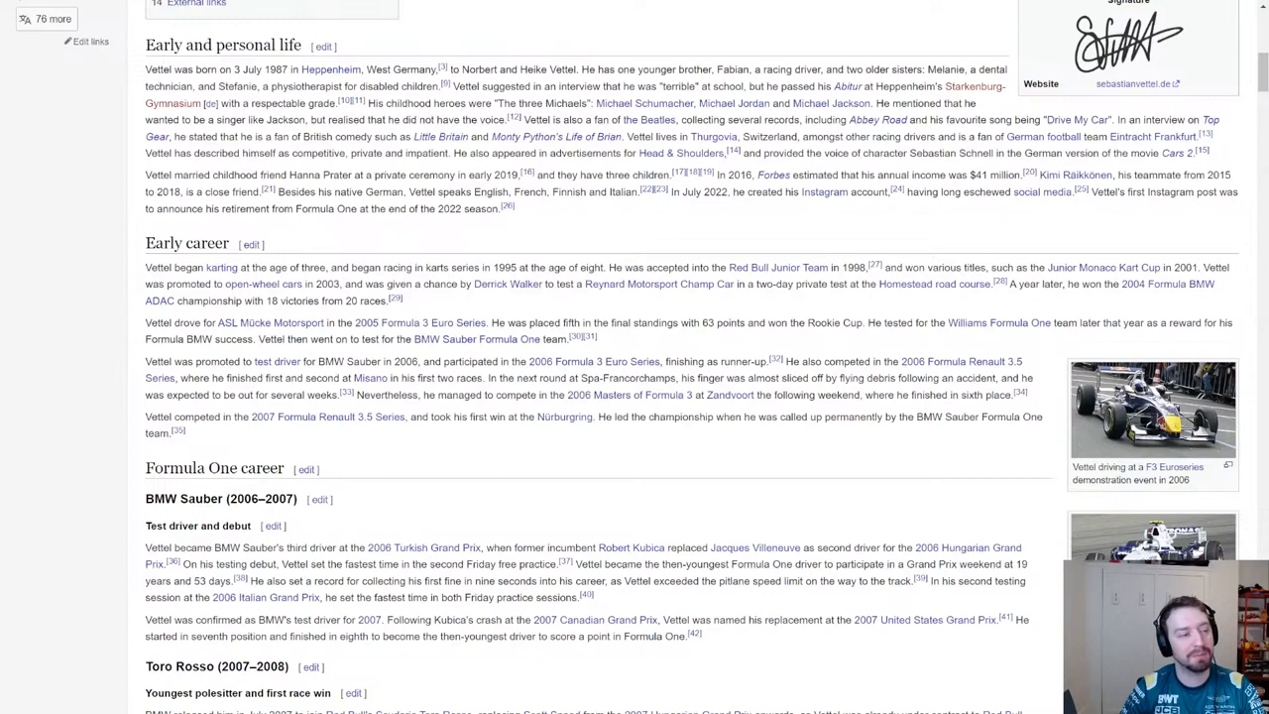
{"action": "scroll", "scroll_direction": "down", "scroll_amount": 3}
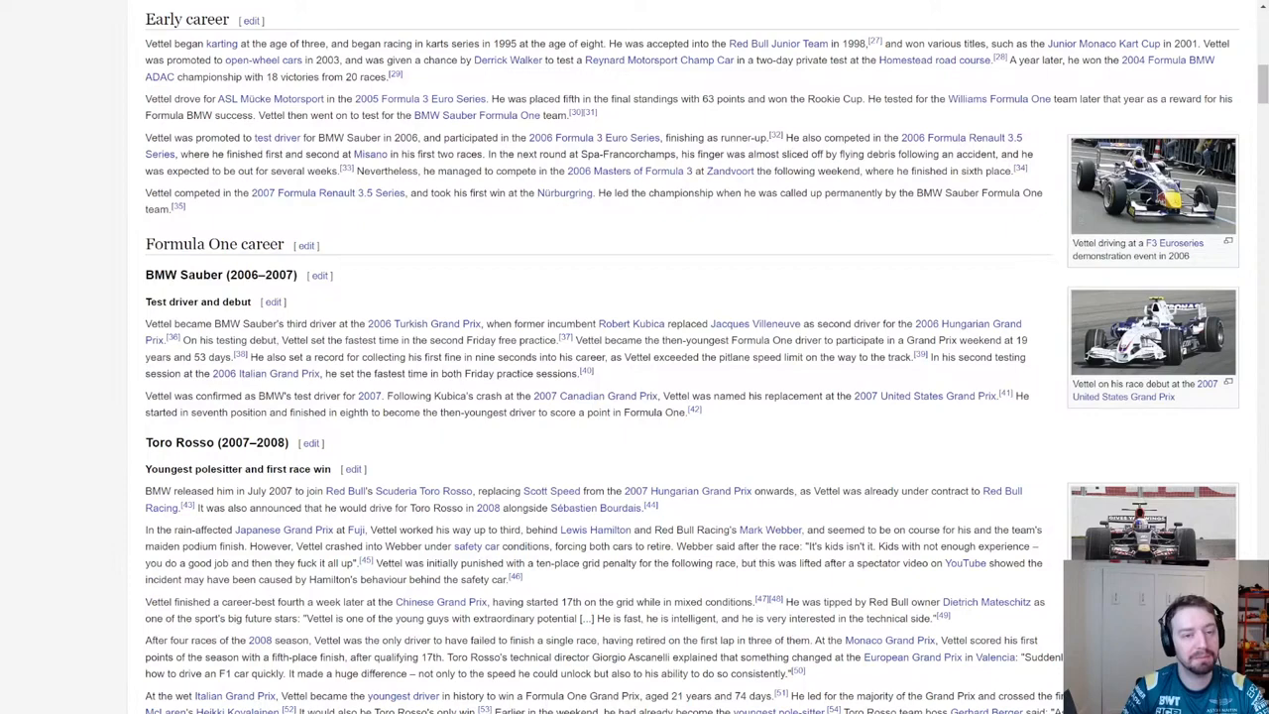
{"action": "scroll", "scroll_direction": "down", "scroll_amount": 3}
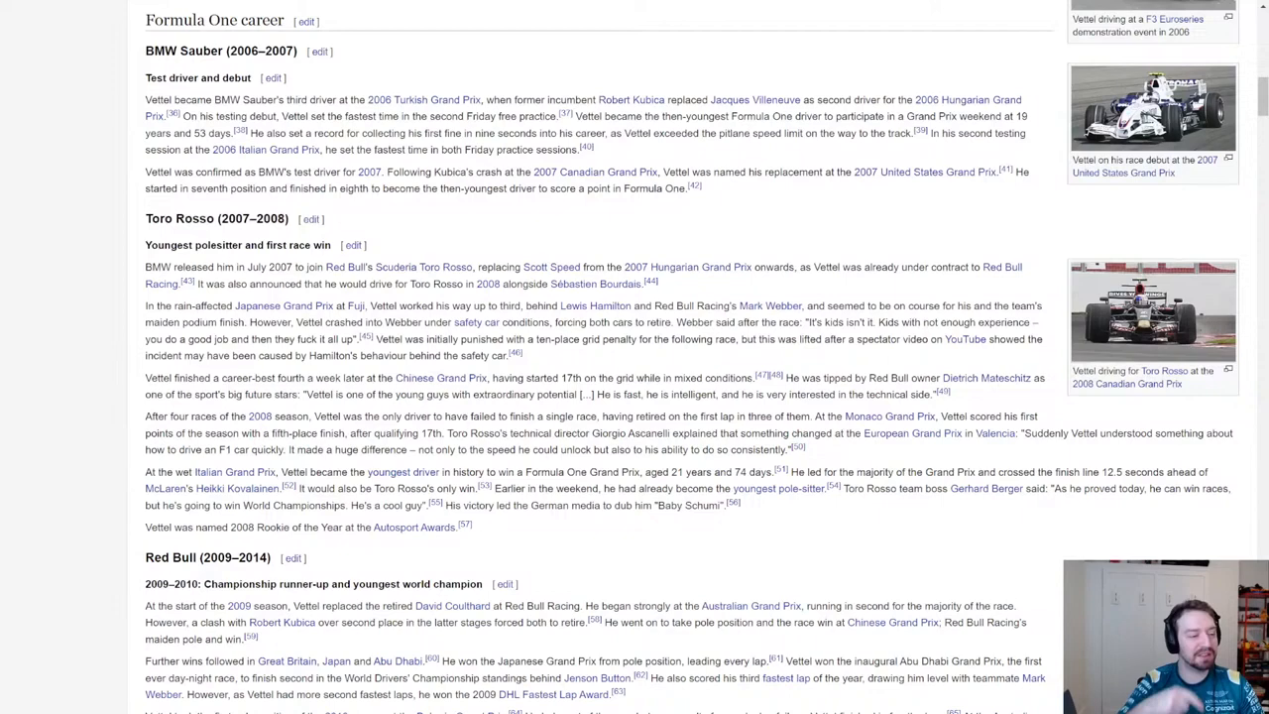
{"action": "scroll", "scroll_direction": "down", "scroll_amount": 3}
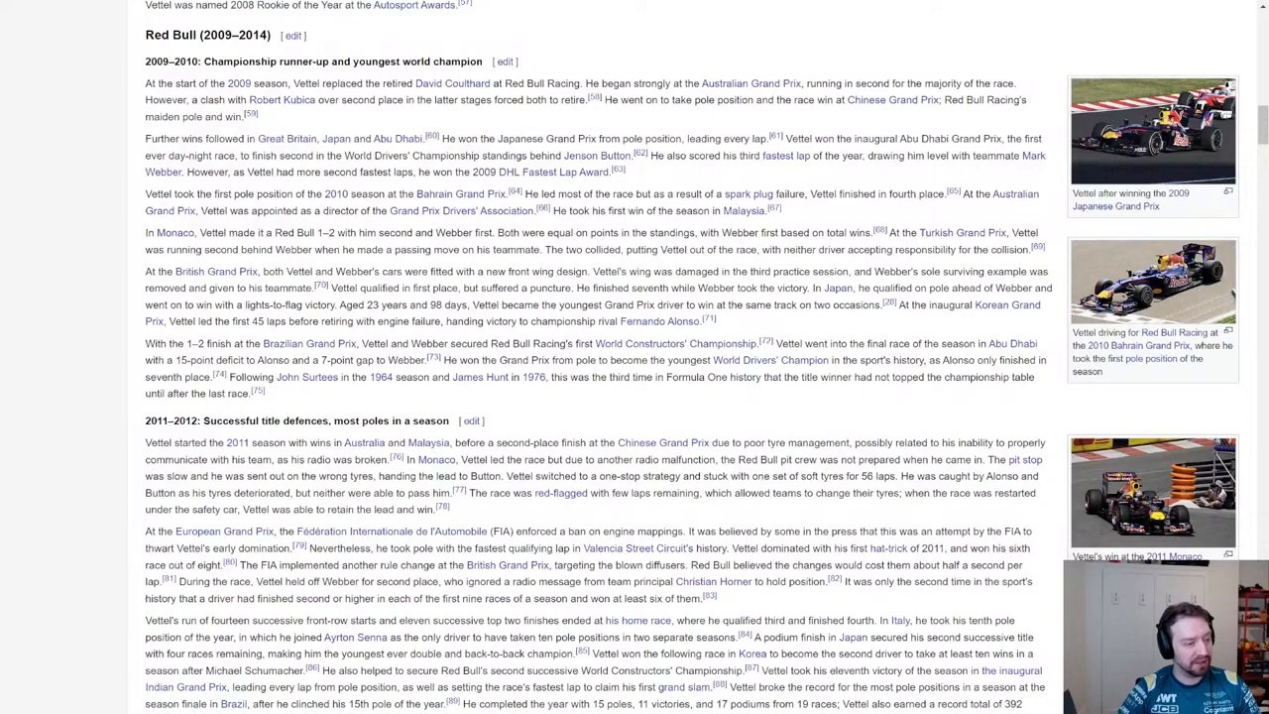
{"action": "scroll", "scroll_direction": "down", "scroll_amount": 3}
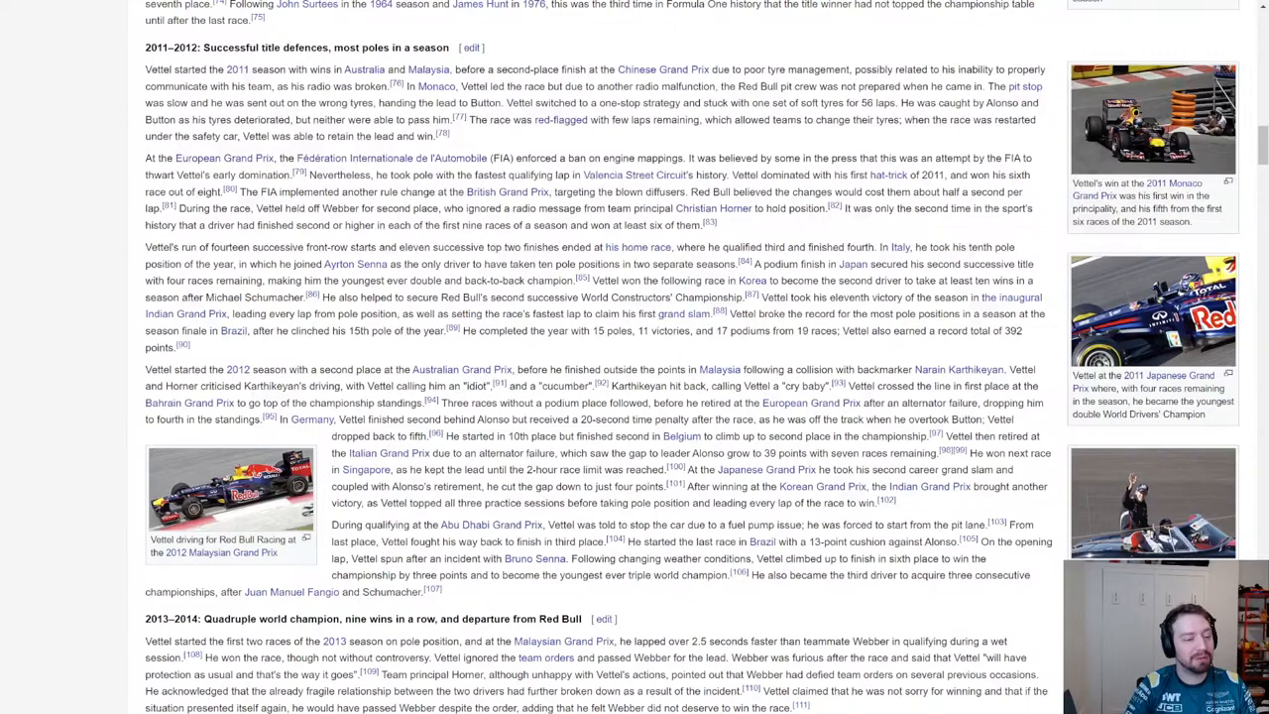
{"action": "scroll", "scroll_direction": "down", "scroll_amount": 3}
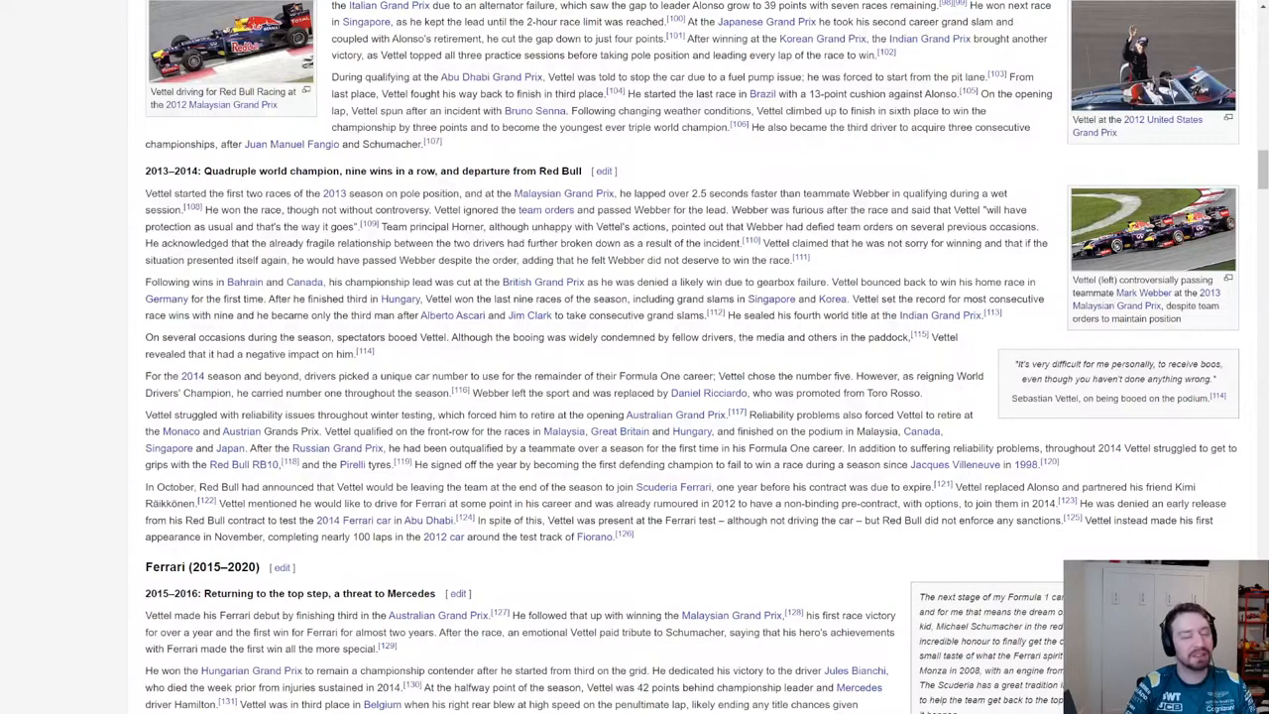
{"action": "scroll", "scroll_direction": "down", "scroll_amount": 3}
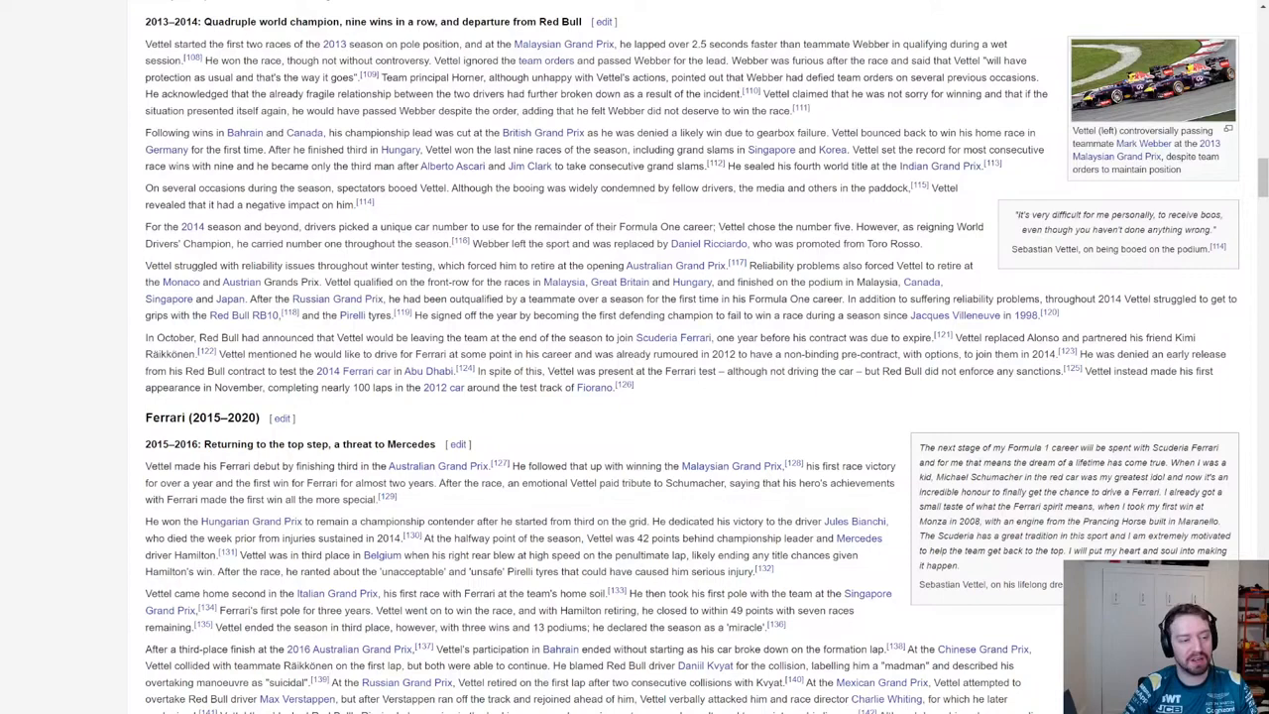
{"action": "scroll", "scroll_direction": "down", "scroll_amount": 3}
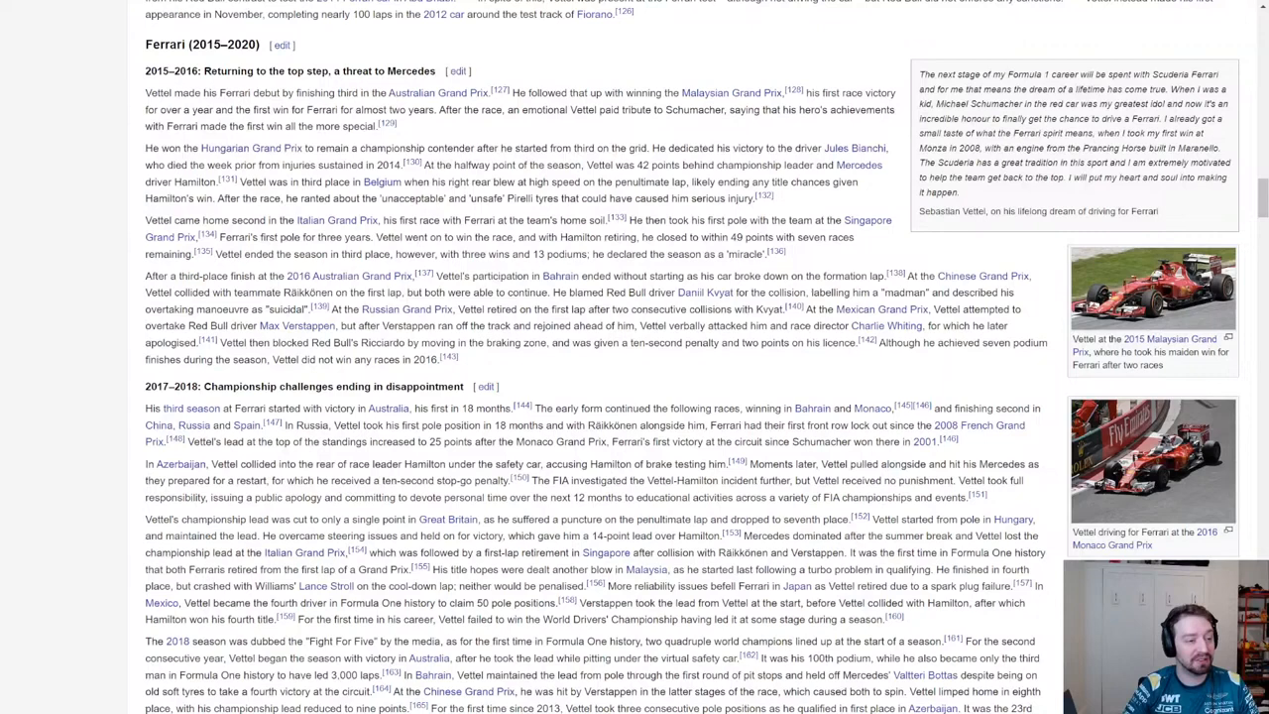
{"action": "scroll", "scroll_direction": "down", "scroll_amount": 3}
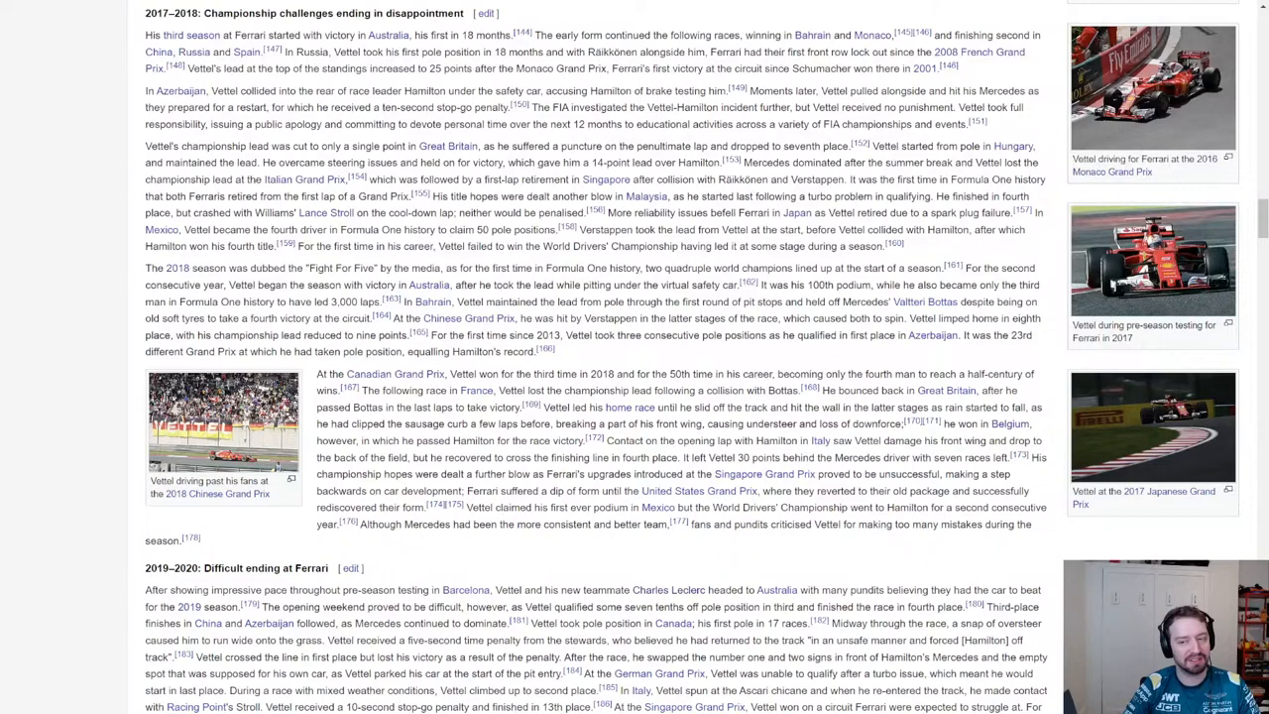
{"action": "scroll", "scroll_direction": "down", "scroll_amount": 3}
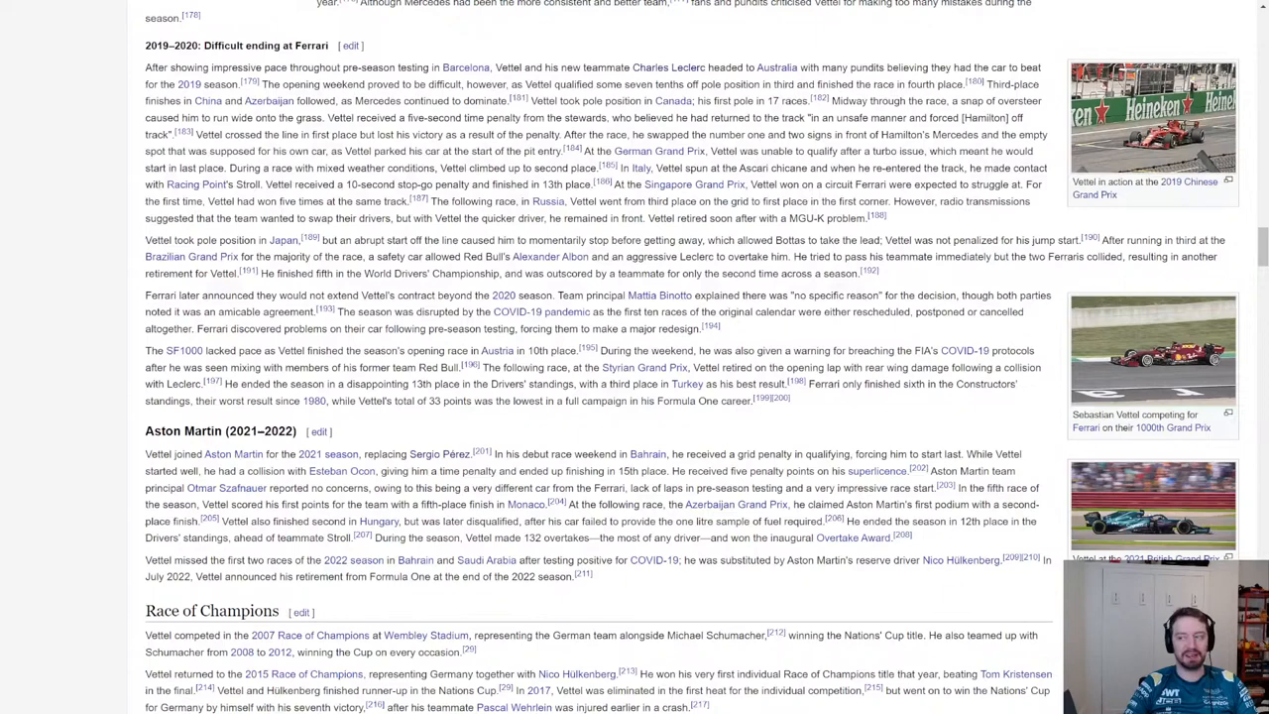
{"action": "scroll", "scroll_direction": "down", "scroll_amount": 3}
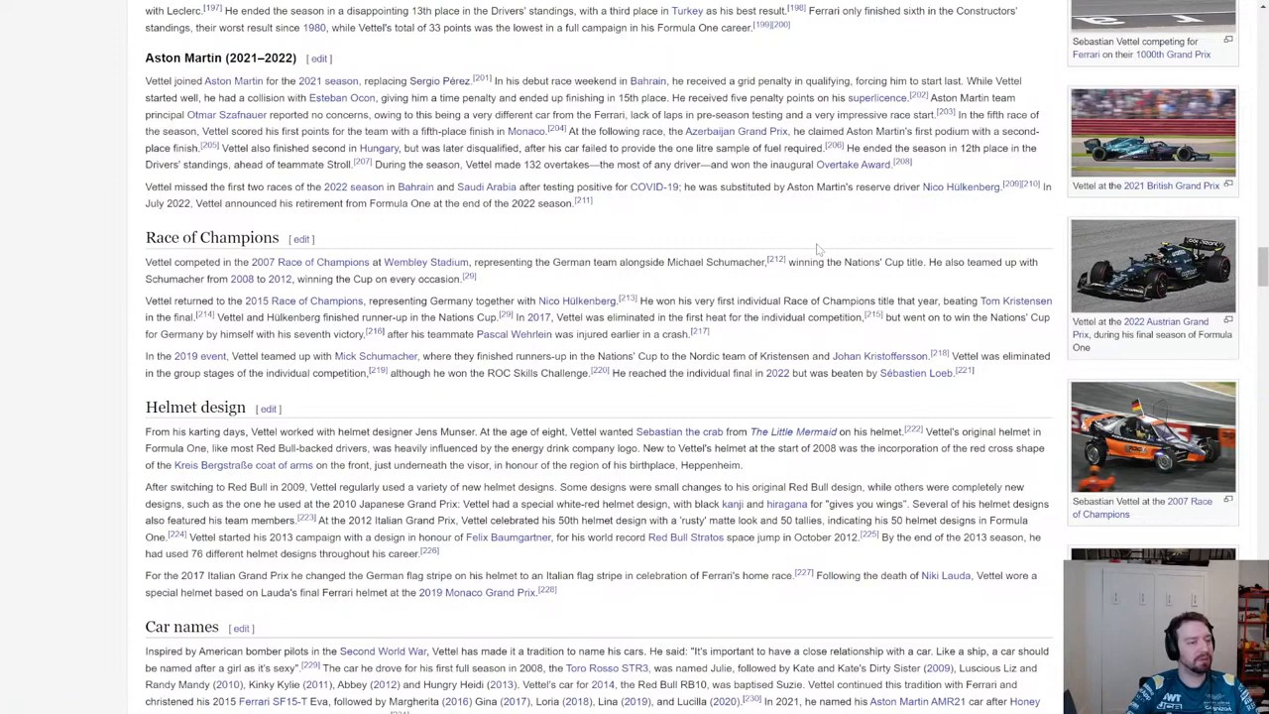
{"action": "scroll", "scroll_direction": "down", "scroll_amount": 3}
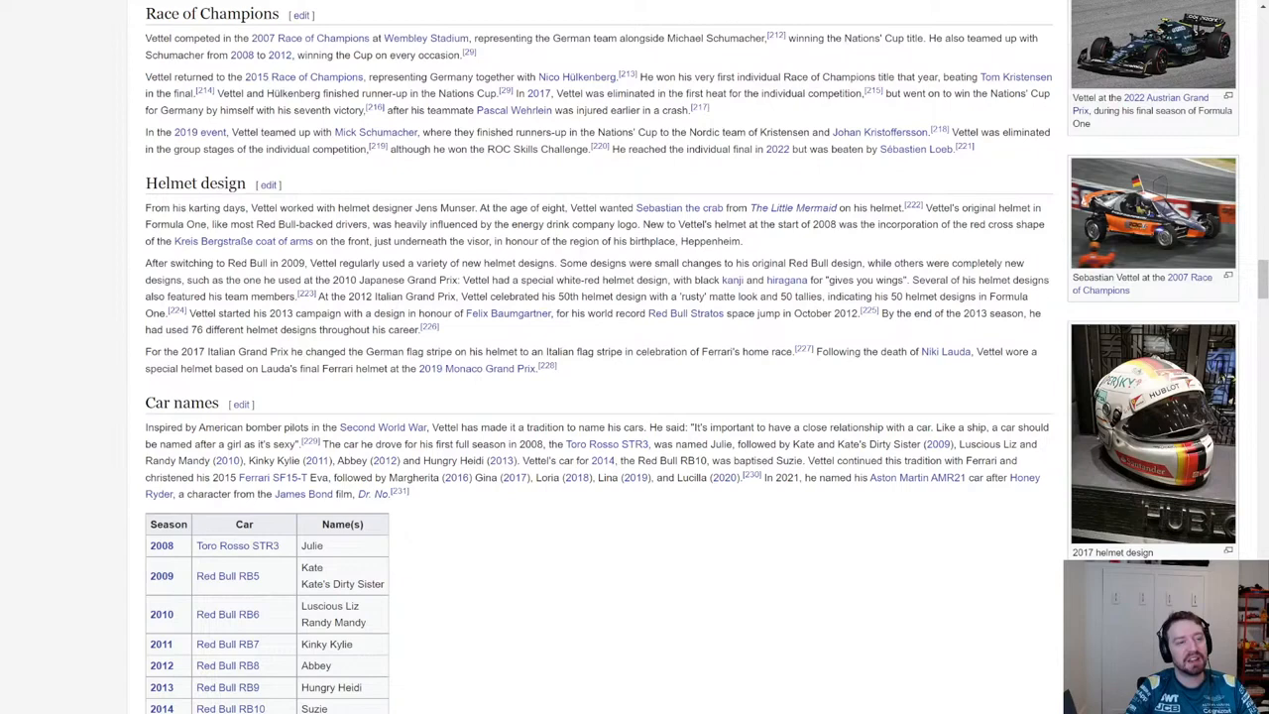
{"action": "scroll", "scroll_direction": "down", "scroll_amount": 3}
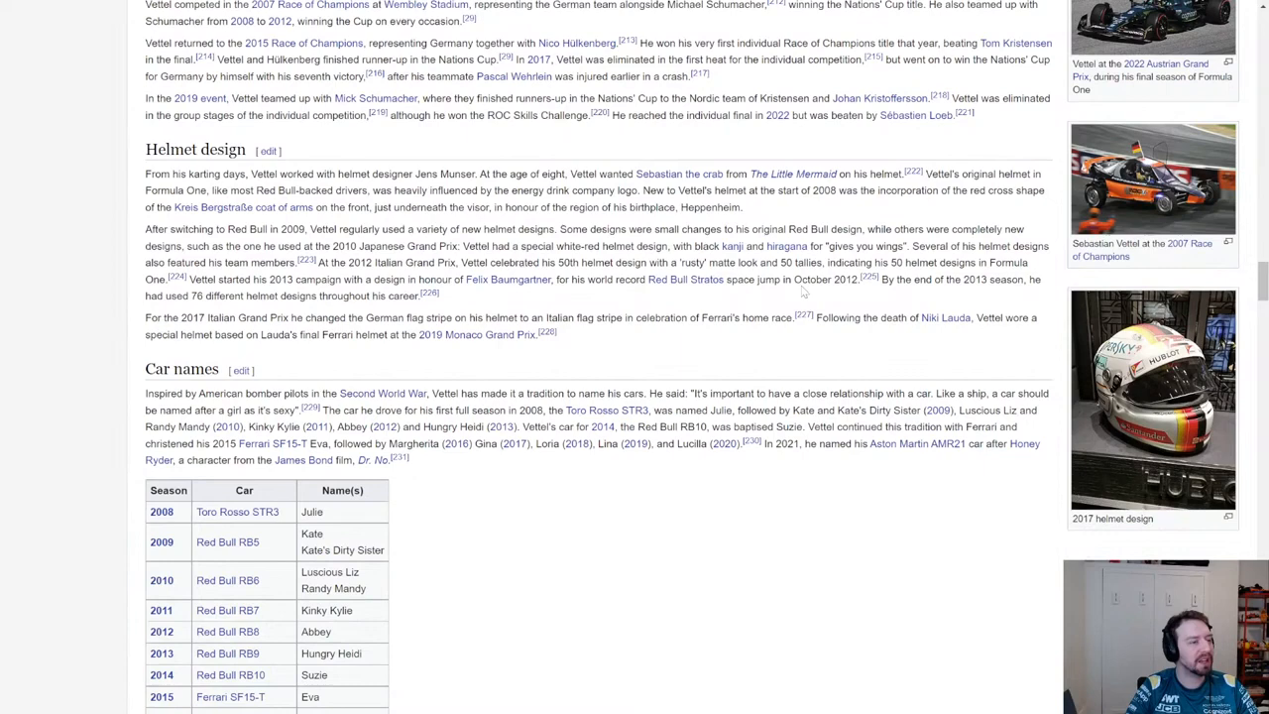
{"action": "scroll", "scroll_direction": "down", "scroll_amount": 3}
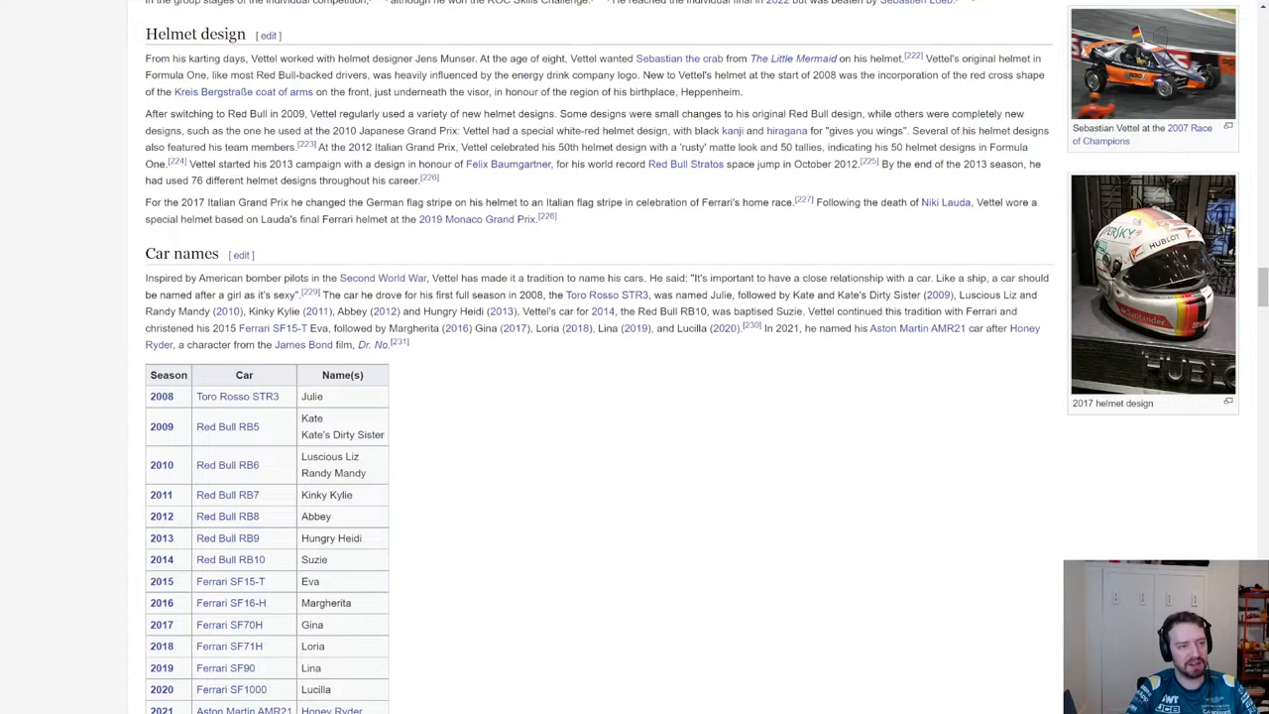
{"action": "mouse_move", "coordinate": [639, 373]}
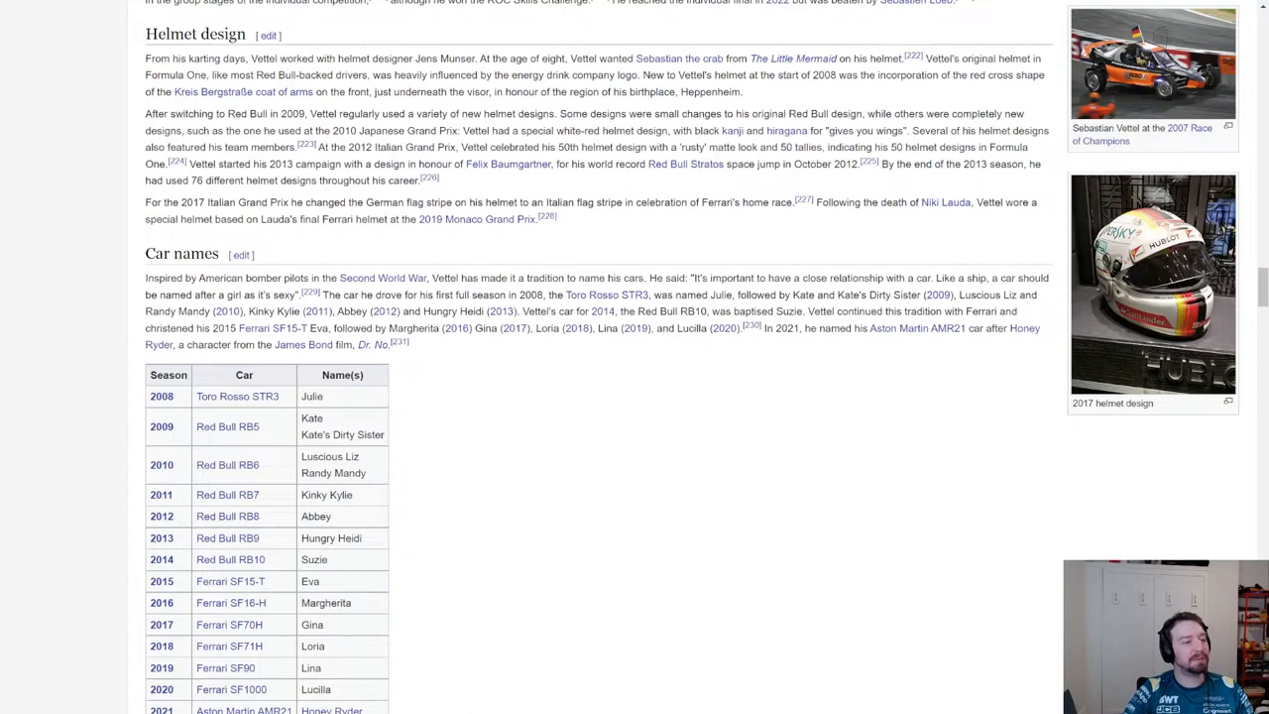
{"action": "scroll", "scroll_direction": "down", "scroll_amount": 3}
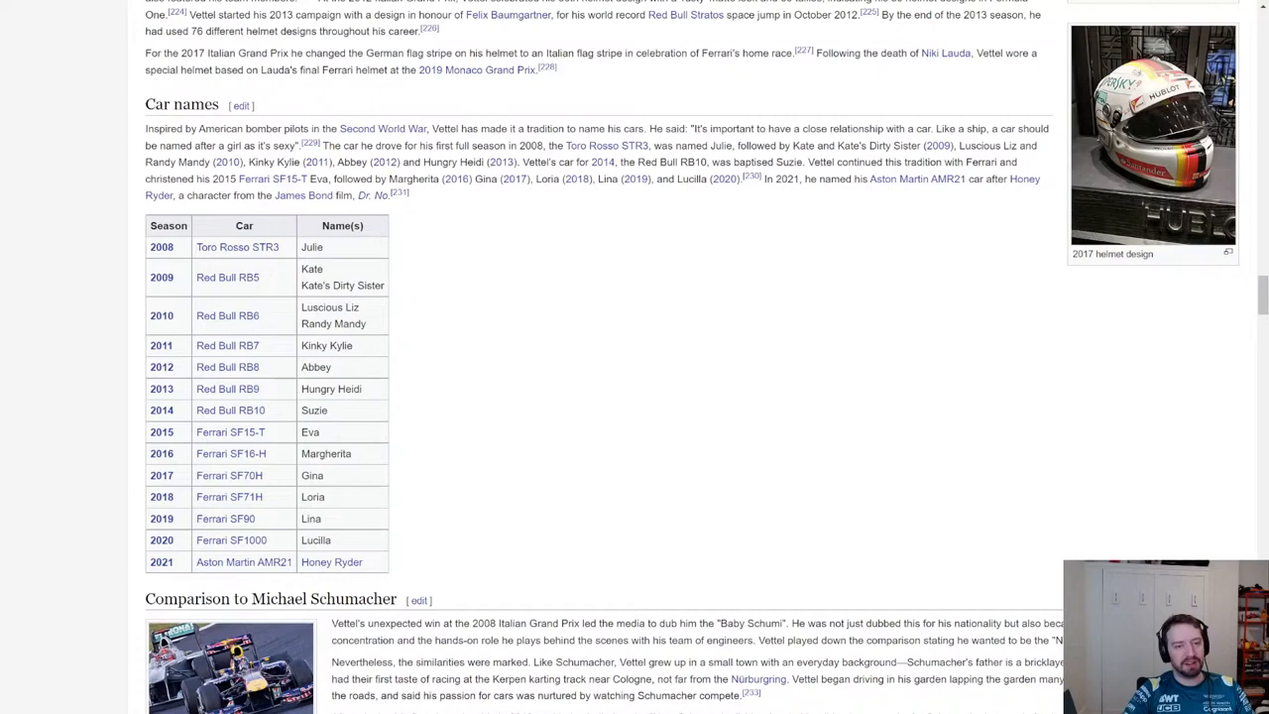
{"action": "scroll", "scroll_direction": "down", "scroll_amount": 3}
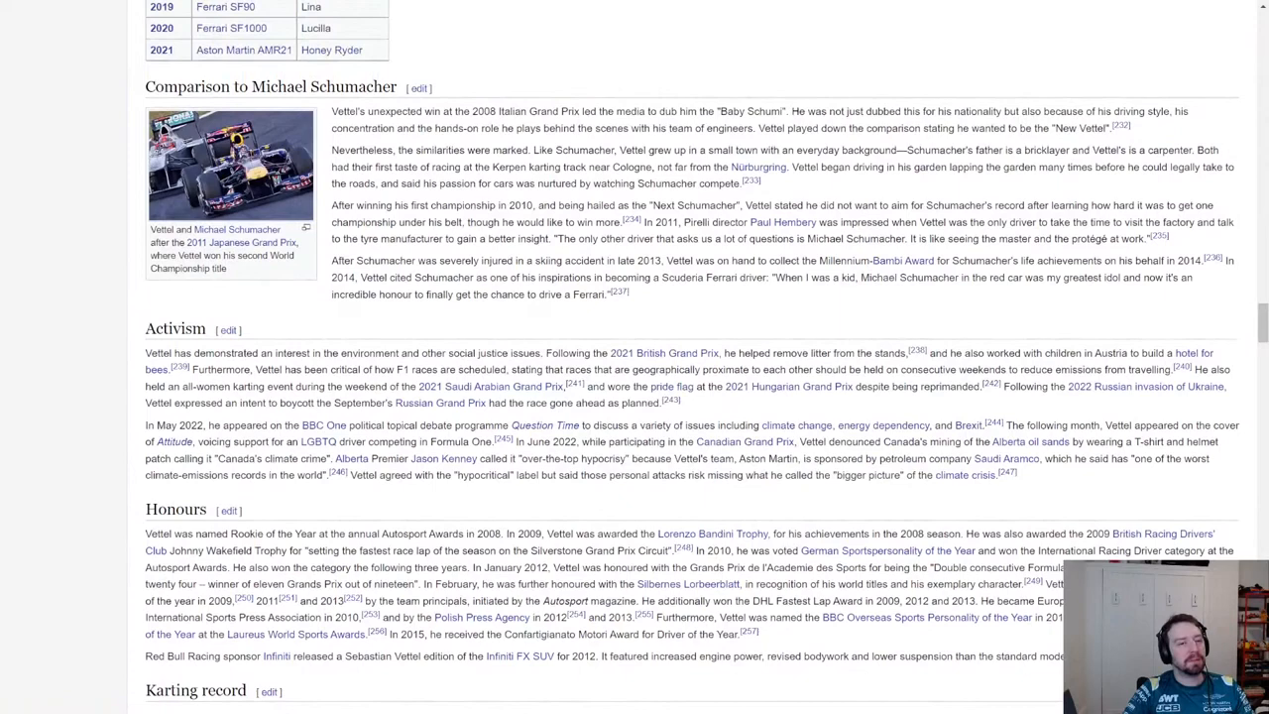
{"action": "scroll", "scroll_direction": "down", "scroll_amount": 3}
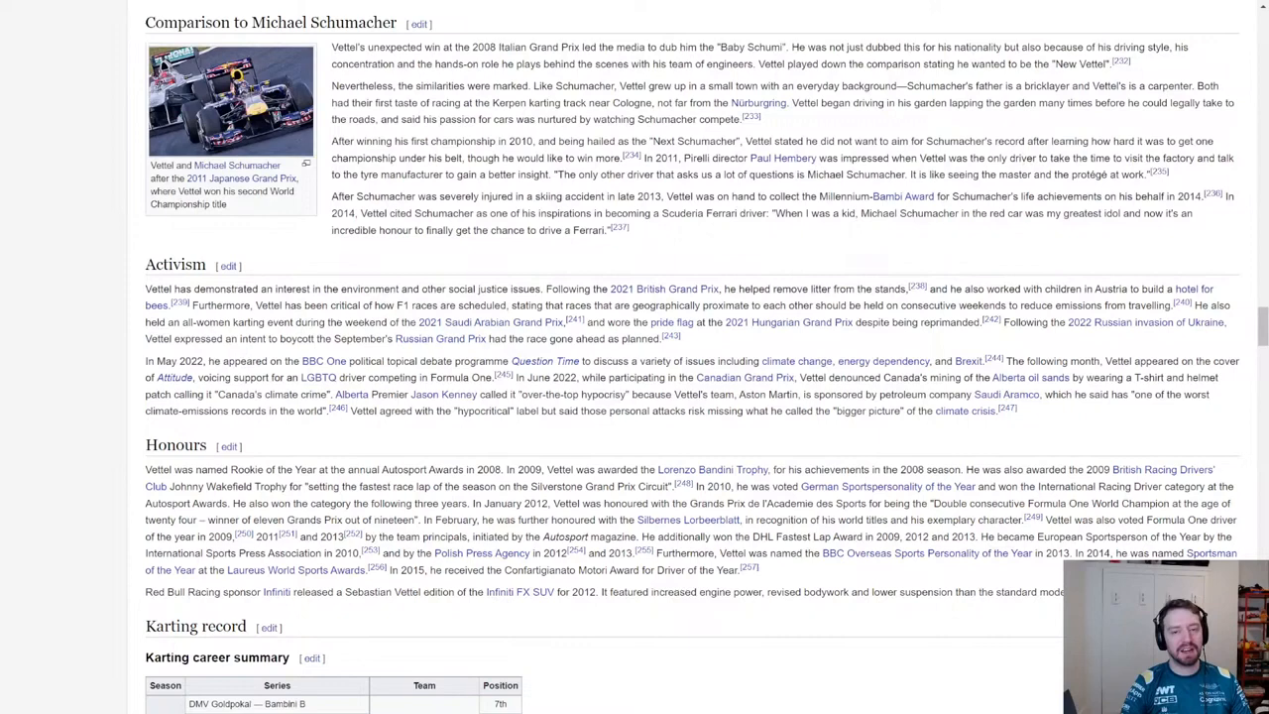
{"action": "scroll", "scroll_direction": "down", "scroll_amount": 3}
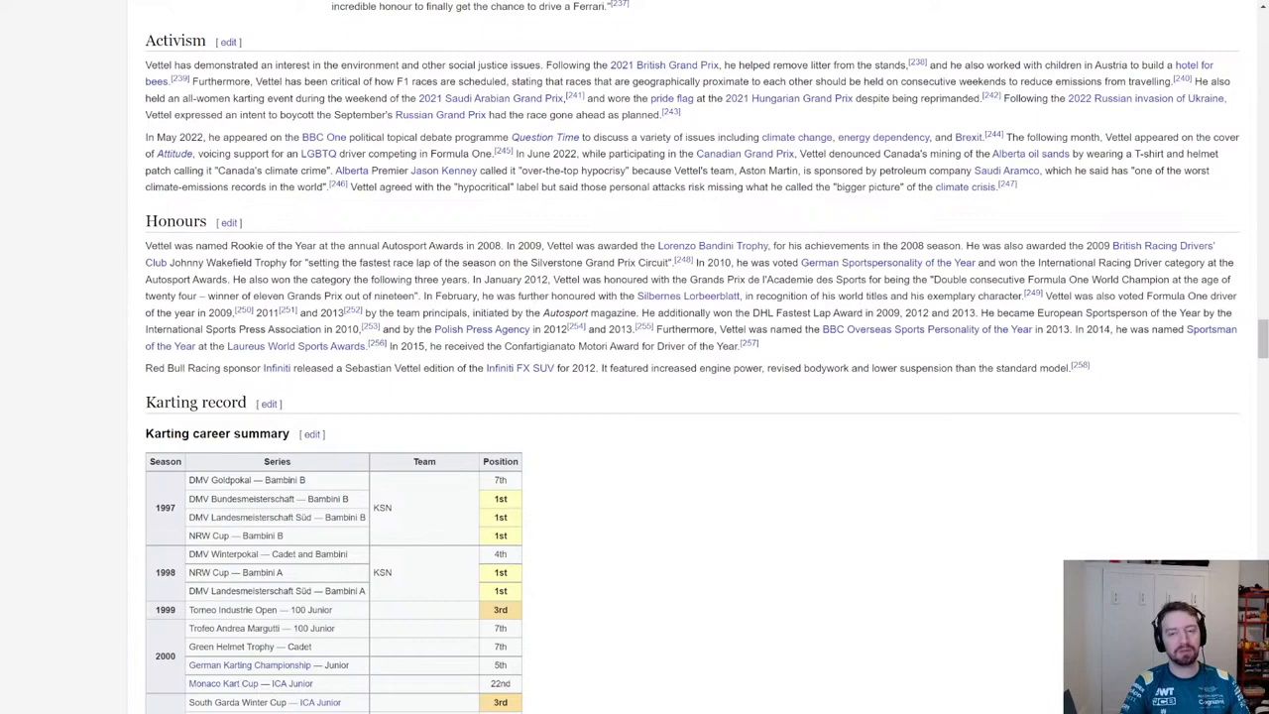
{"action": "scroll", "scroll_direction": "down", "scroll_amount": 3}
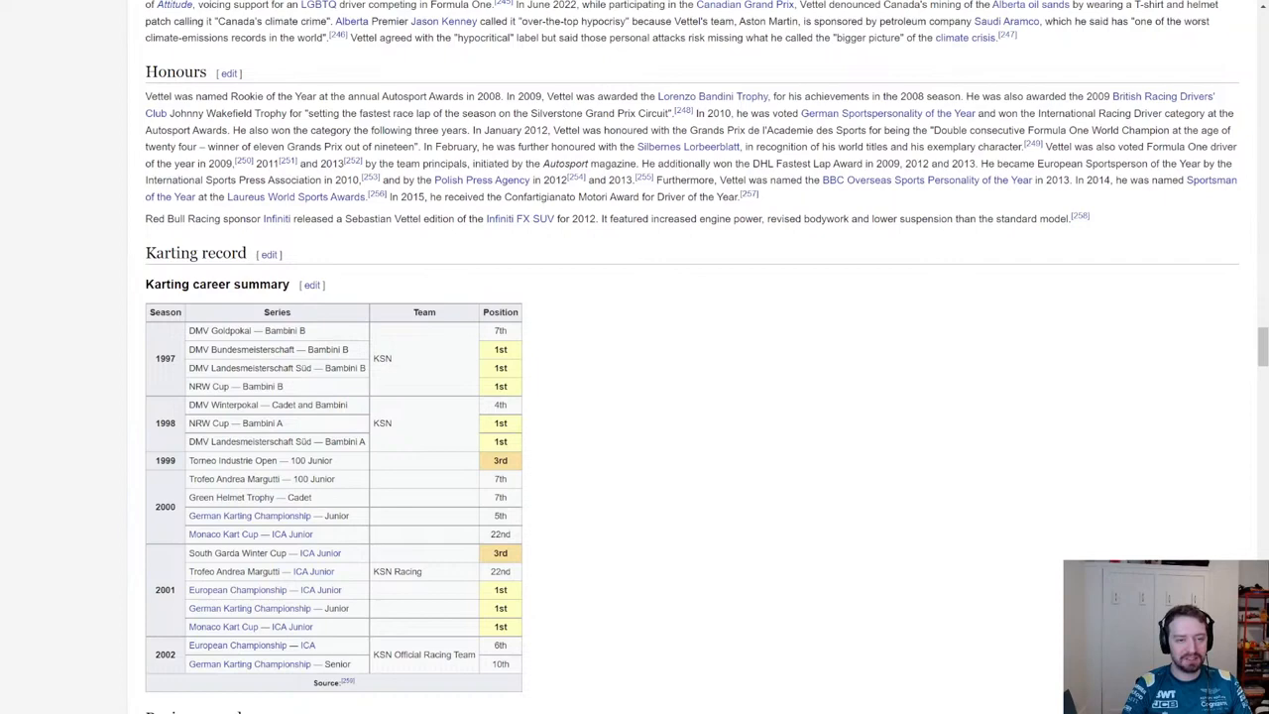
{"action": "scroll", "scroll_direction": "down", "scroll_amount": 3}
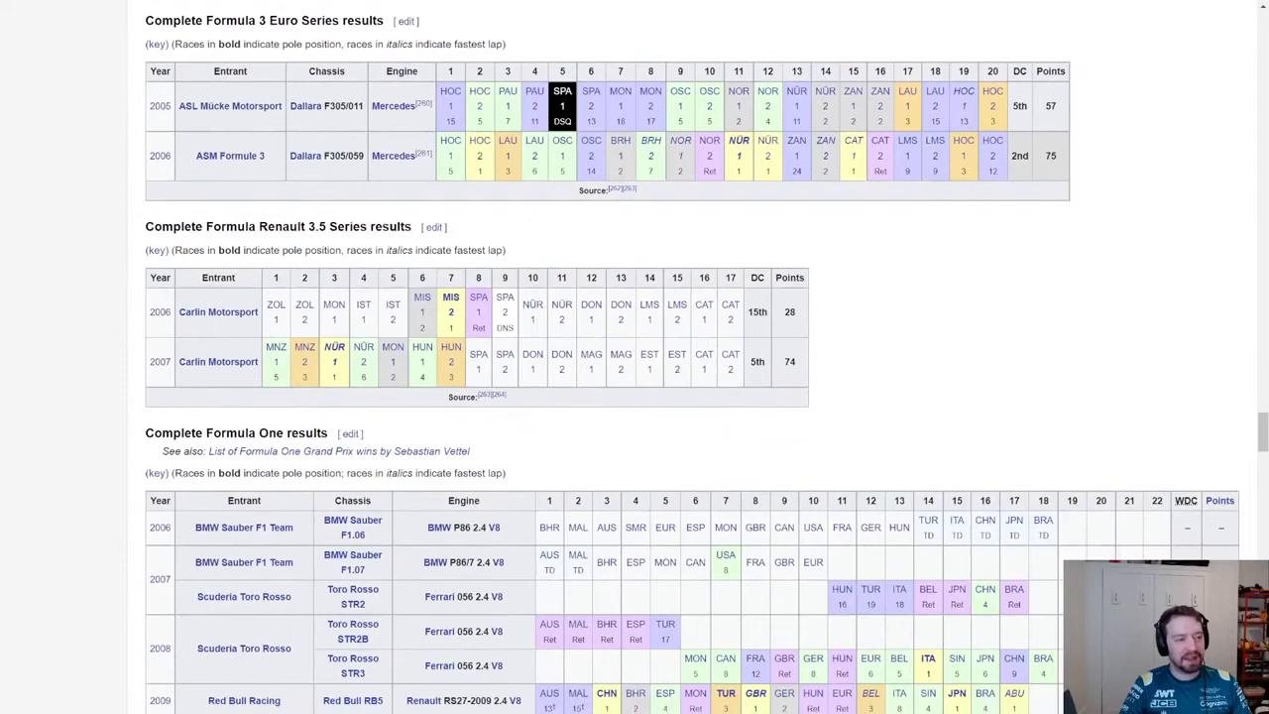
{"action": "scroll", "scroll_direction": "down", "scroll_amount": 3}
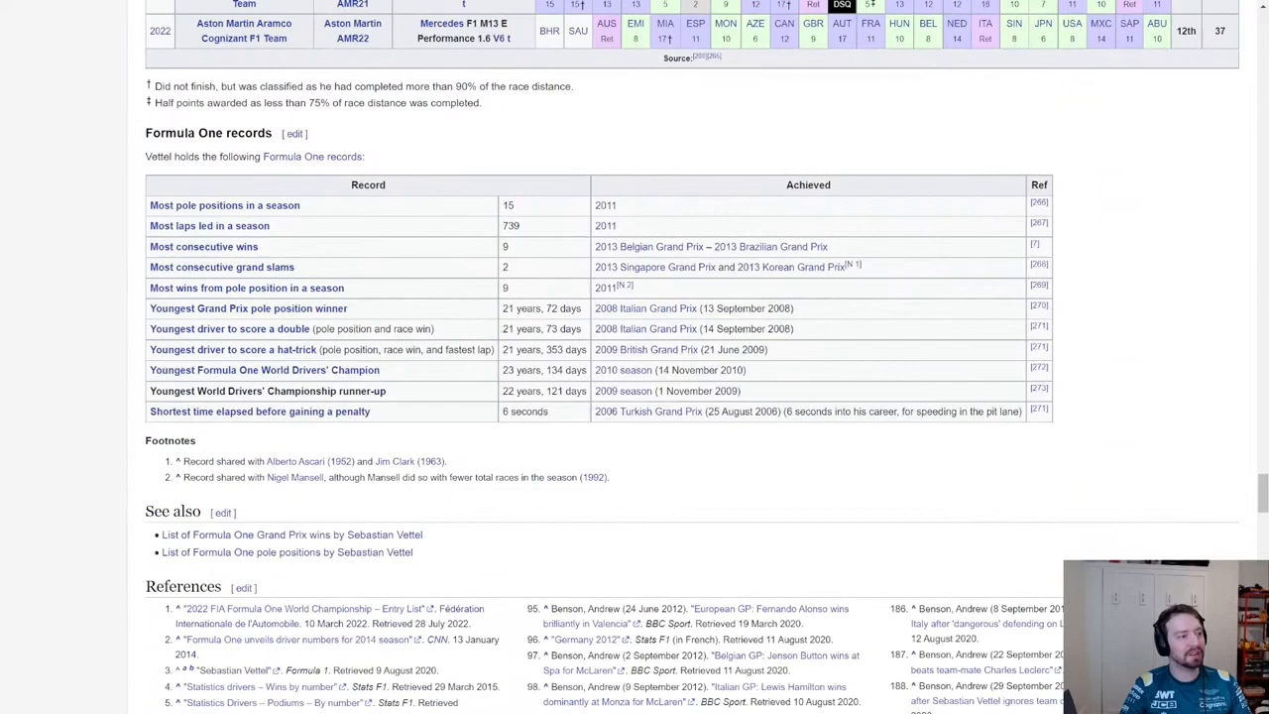
{"action": "scroll", "scroll_direction": "down", "scroll_amount": 3}
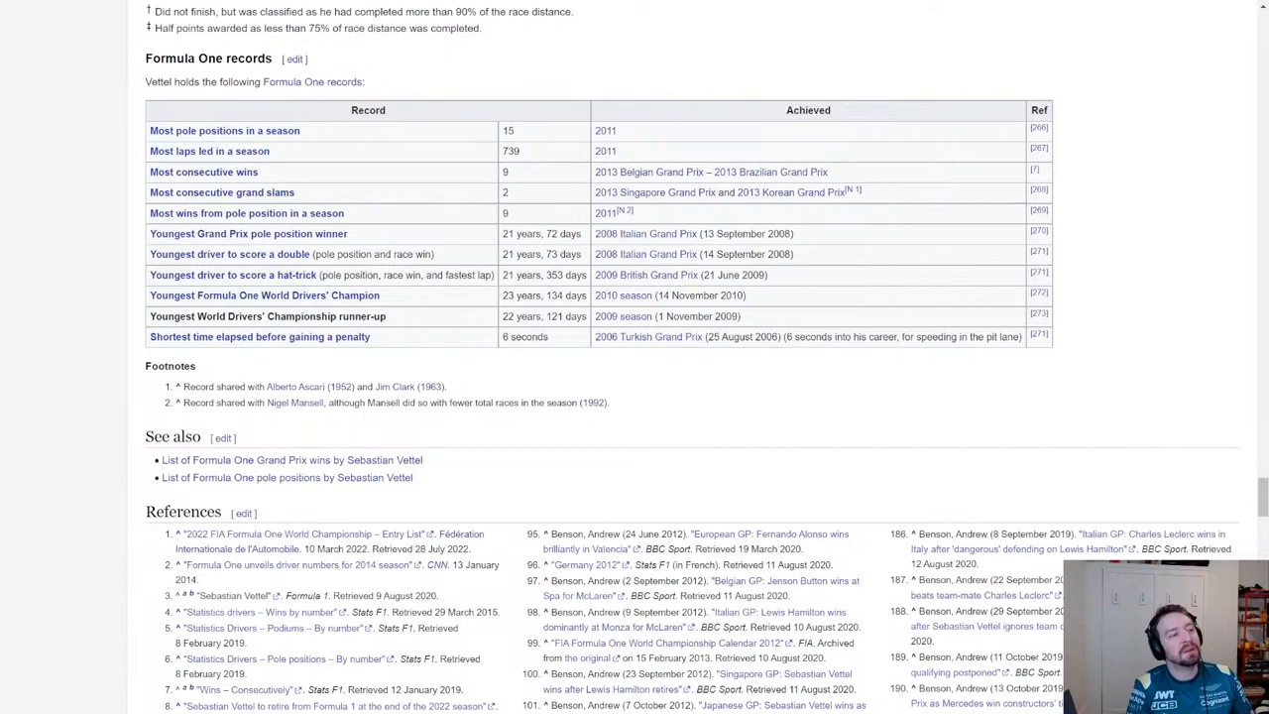